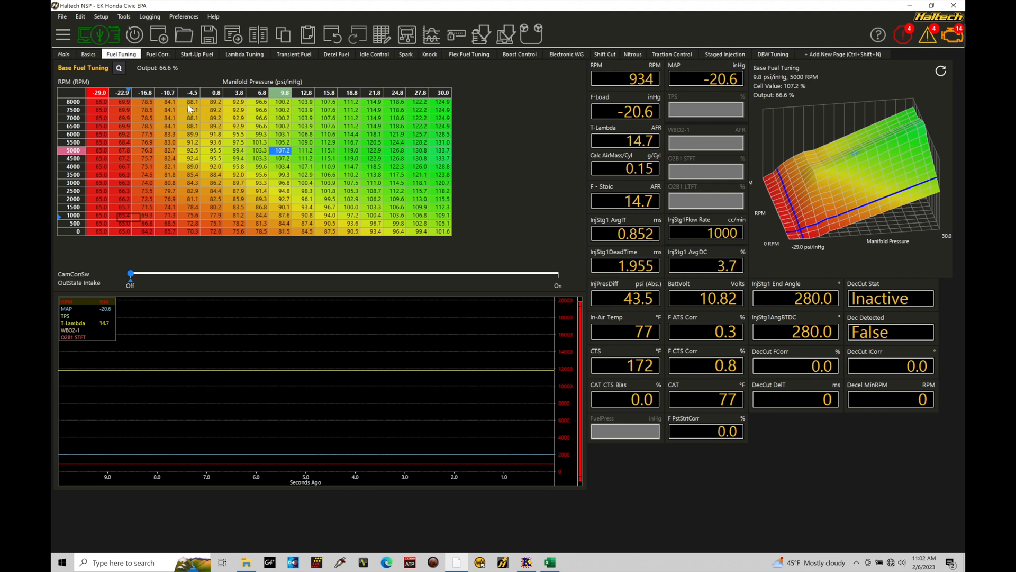
- Expand the Transmission branch in the Enable/Disable Functions tree to reach Trans-Brake
left_click(58, 54)
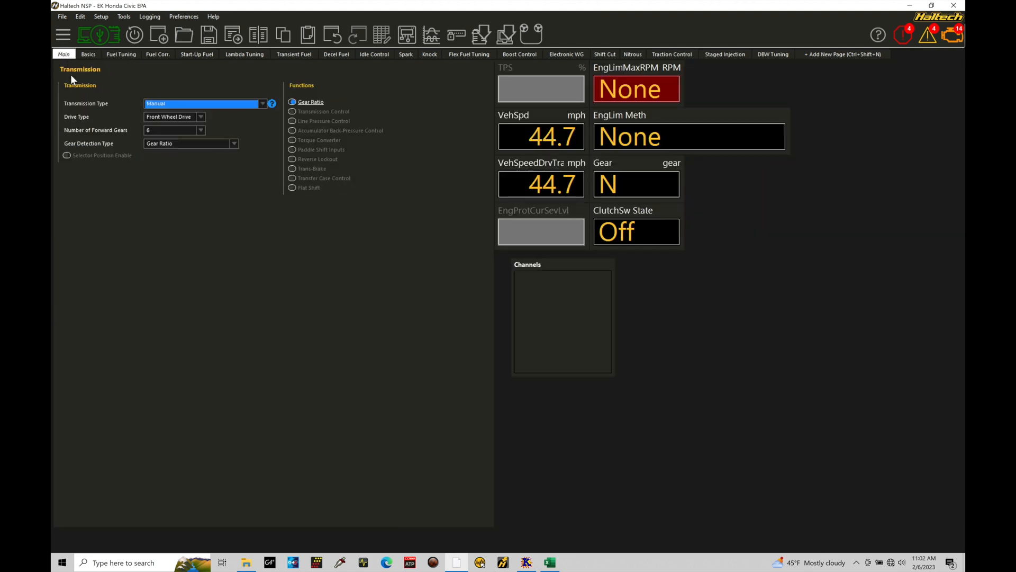
left_click(62, 35)
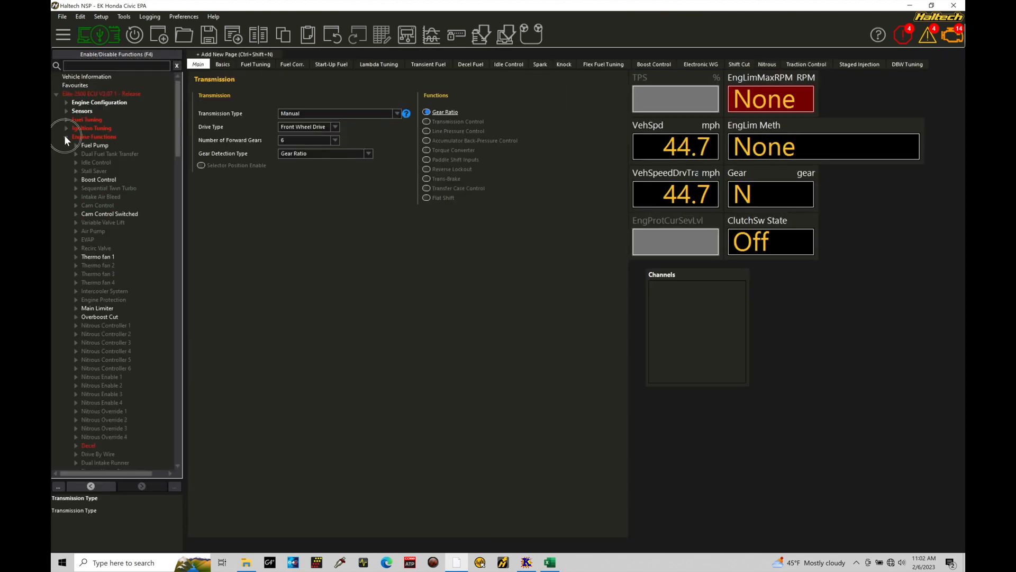
left_click(89, 155)
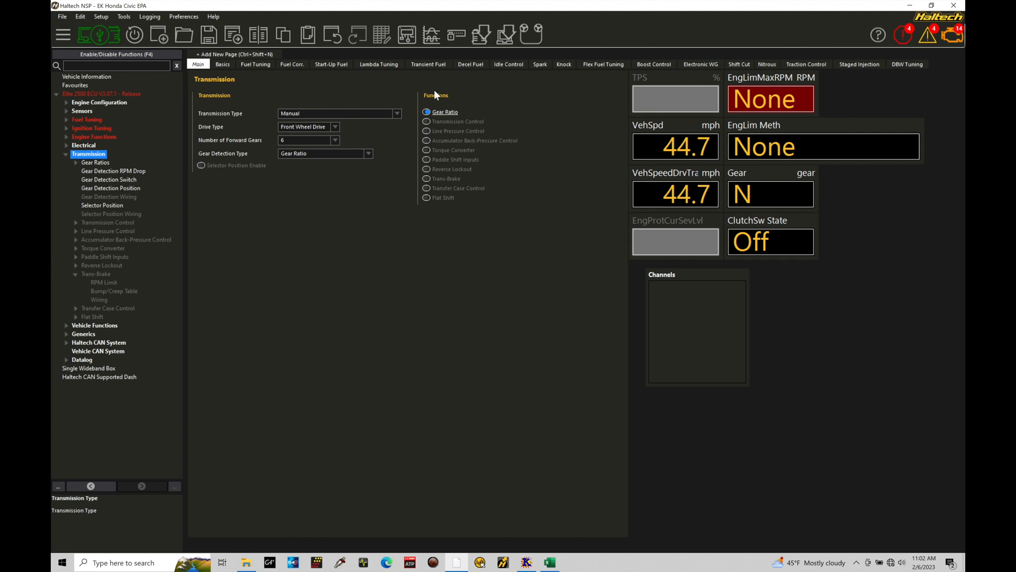
mouse_move(426, 180)
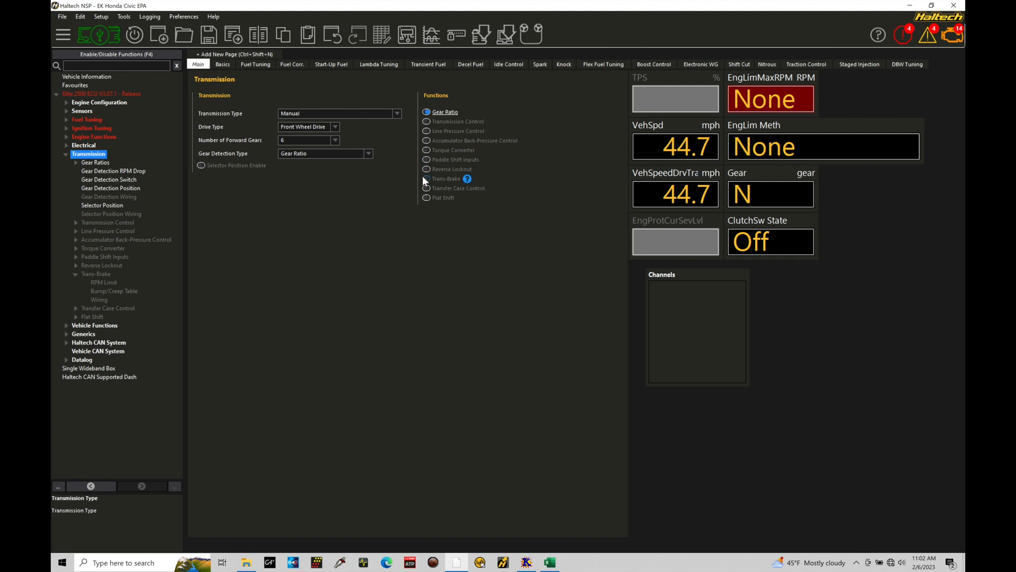
mouse_move(434, 186)
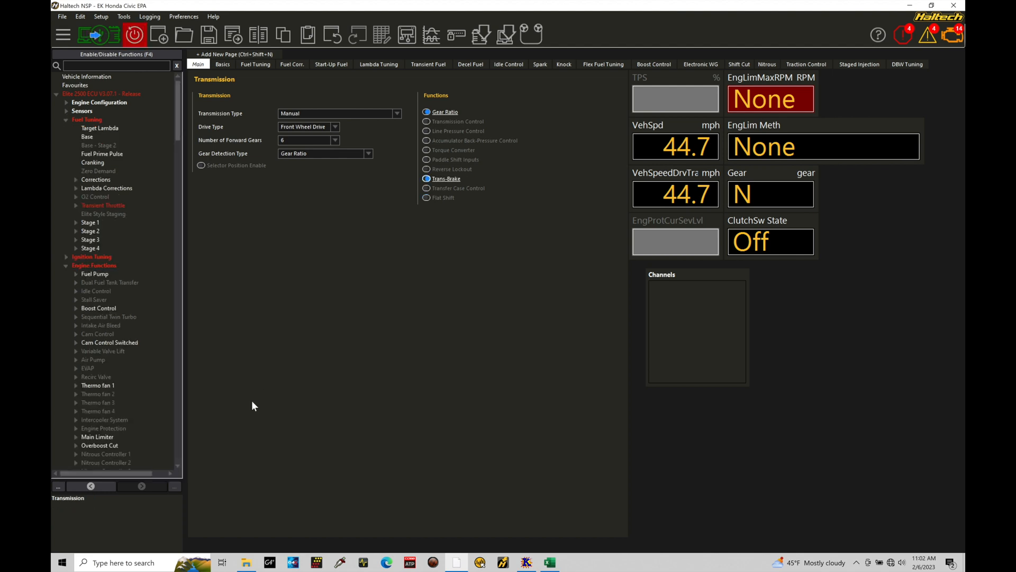
- Expand Trans-Brake under Transmission and show its RPM limiter, delay and creep frequency settings
left_click(56, 119)
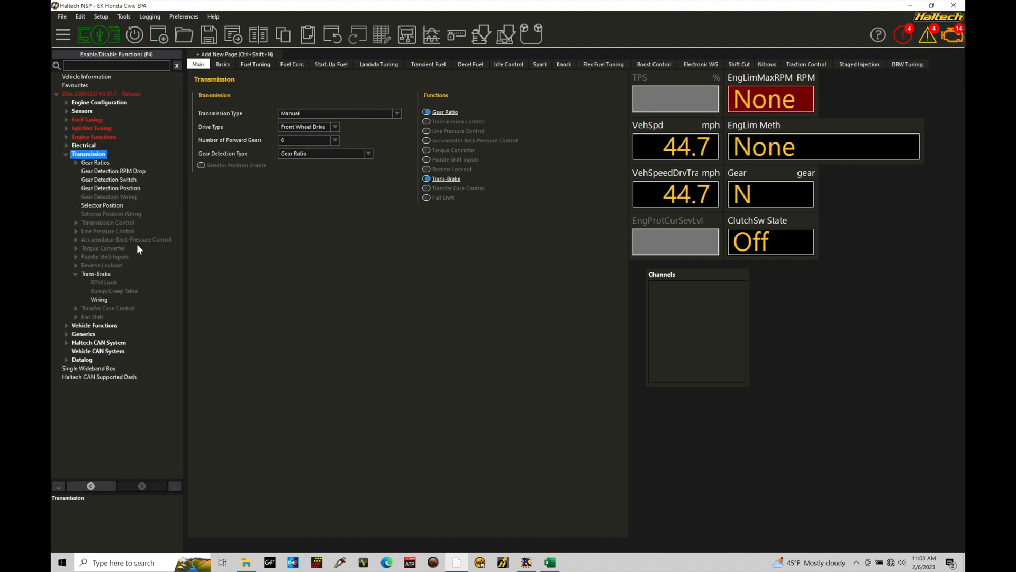
left_click(95, 273)
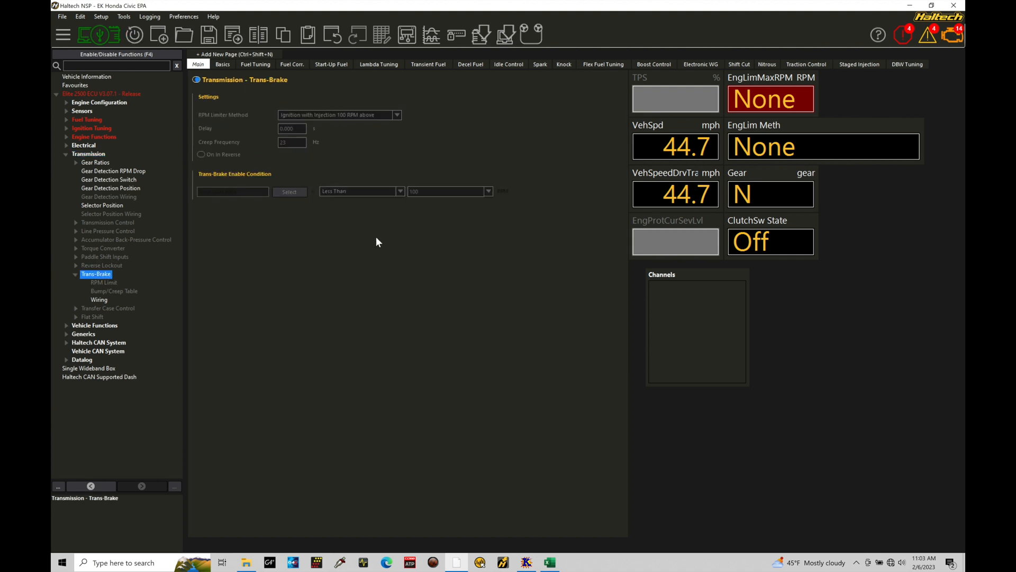
mouse_move(328, 103)
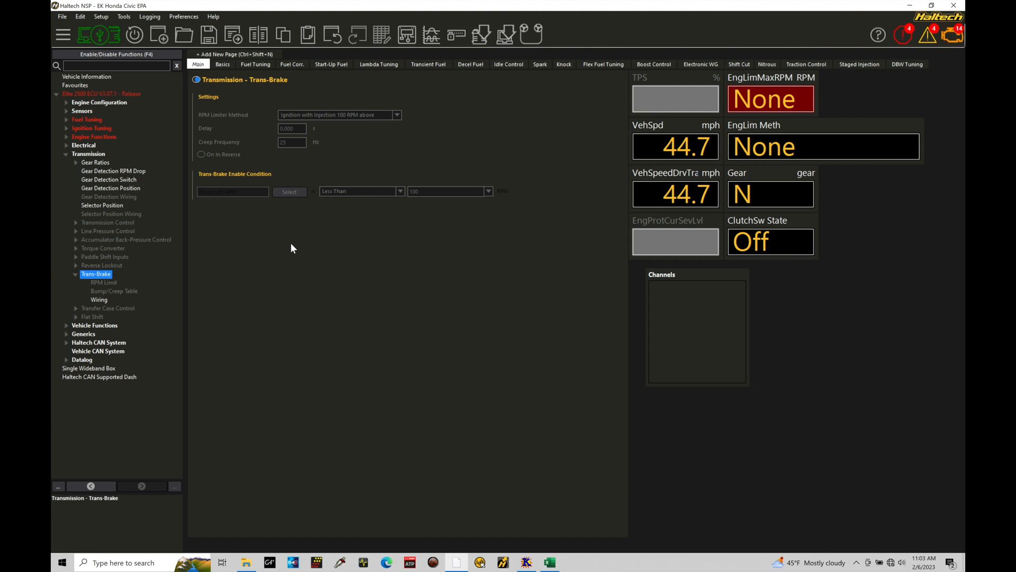
mouse_move(136, 313)
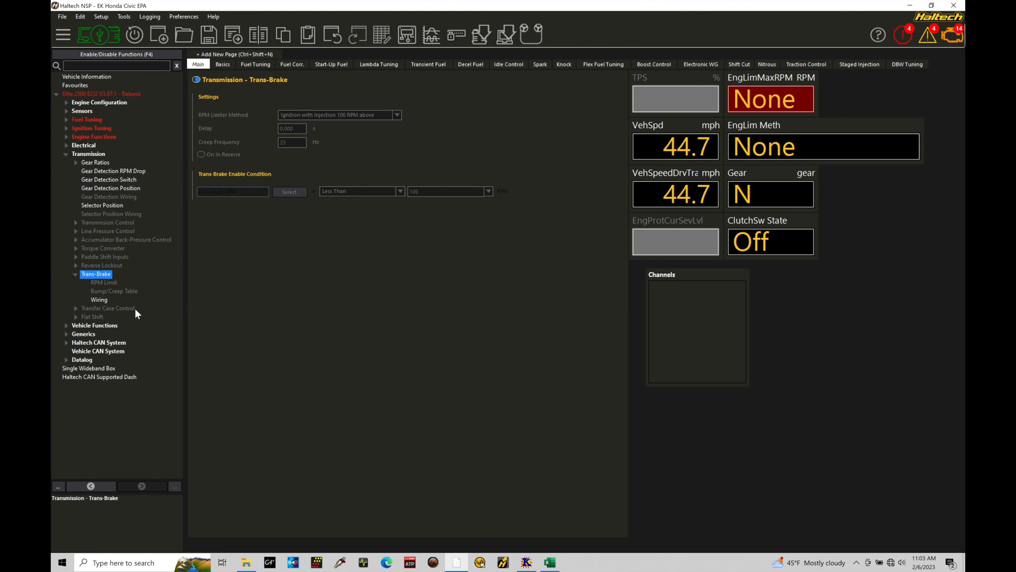
- Go to the Trans-Brake Wiring page and list the Trans-Brake Control modes, currently Not Used
left_click(99, 298)
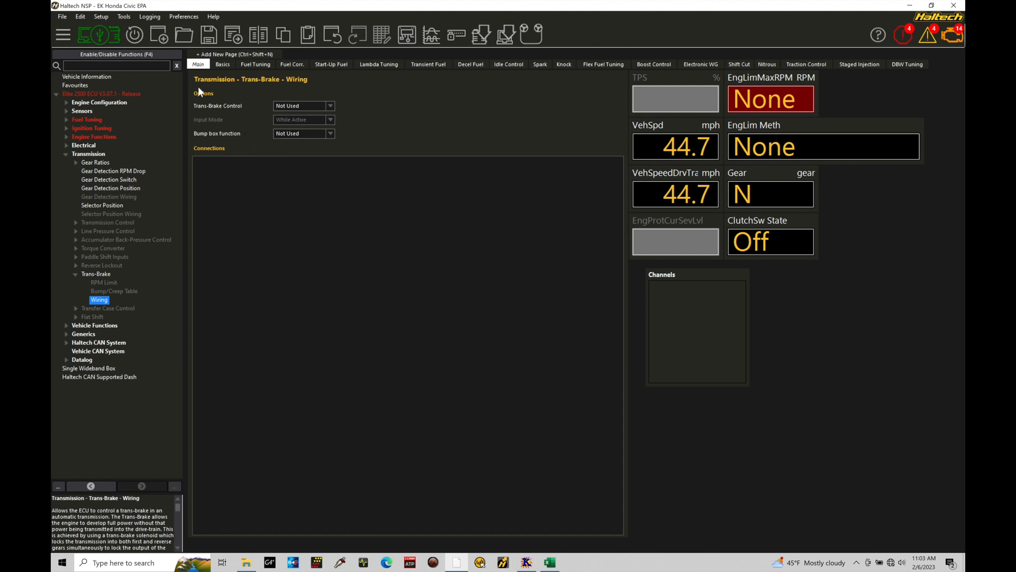
mouse_move(277, 211)
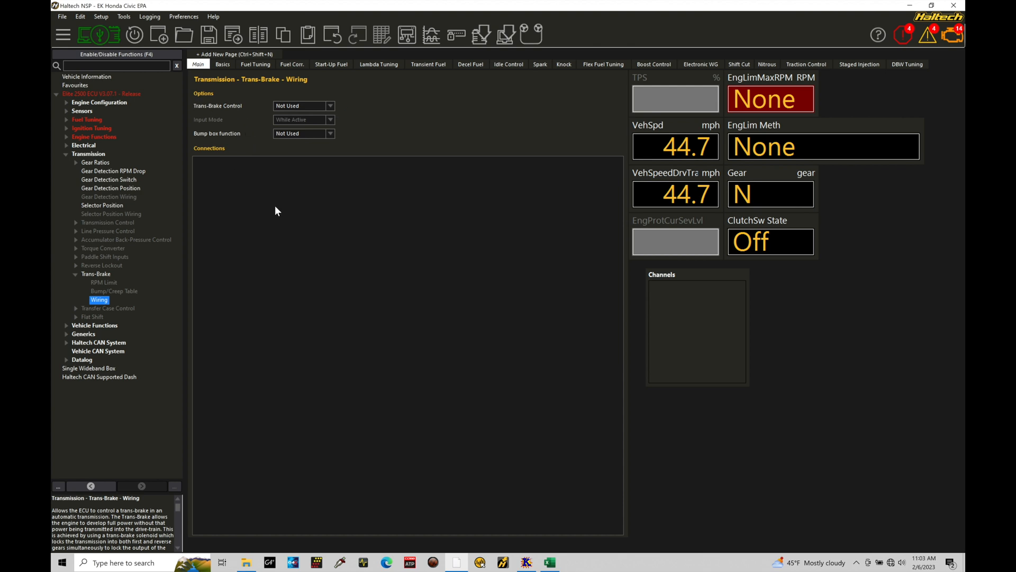
left_click(96, 273)
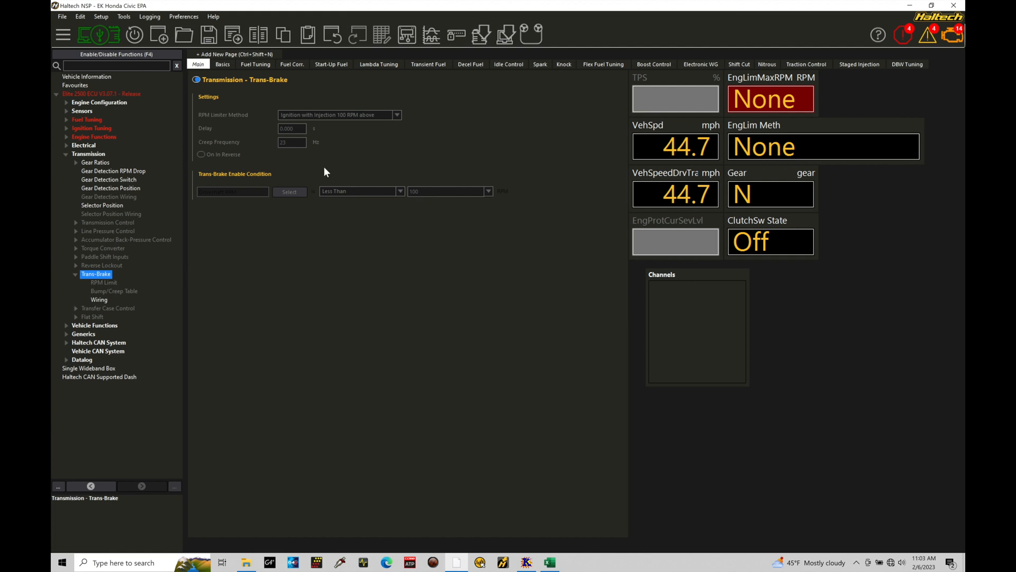
mouse_move(107, 309)
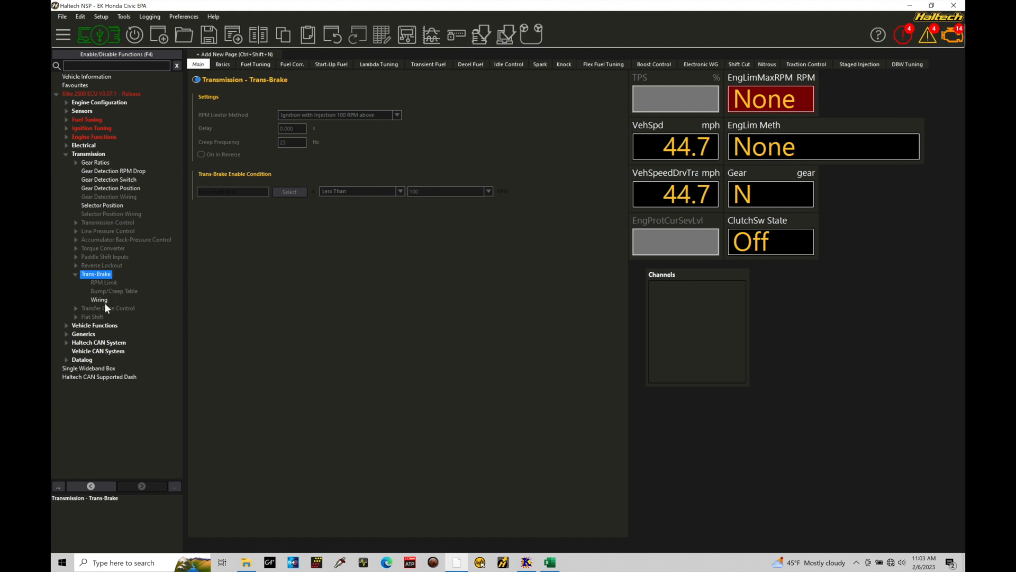
left_click(99, 299)
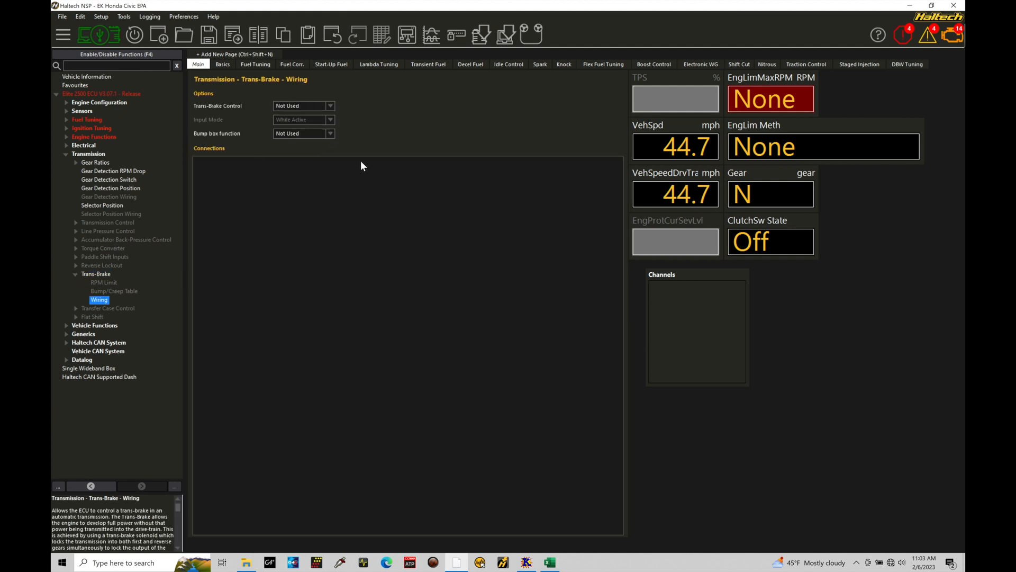
mouse_move(284, 116)
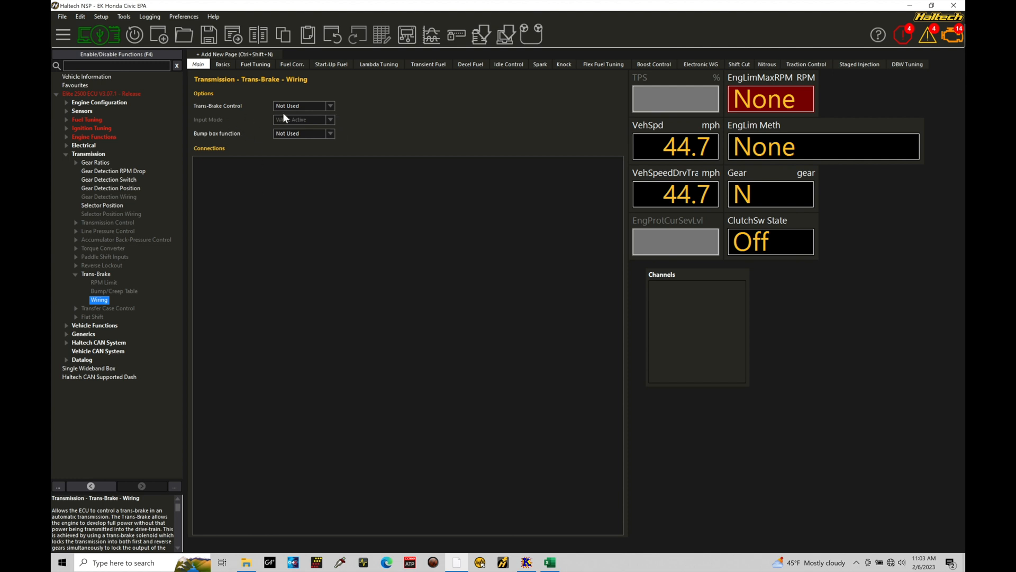
left_click(329, 106)
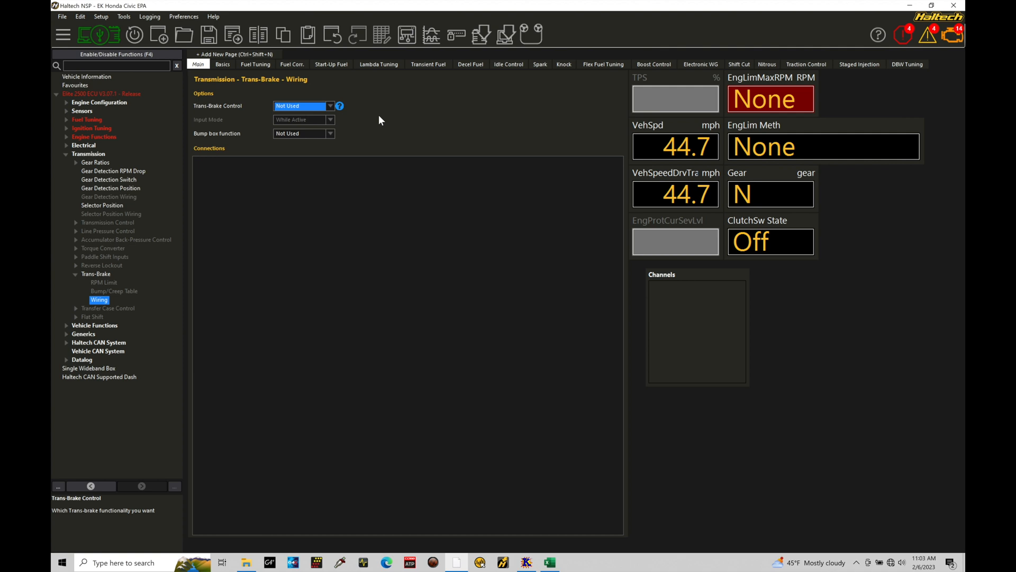
left_click(329, 106)
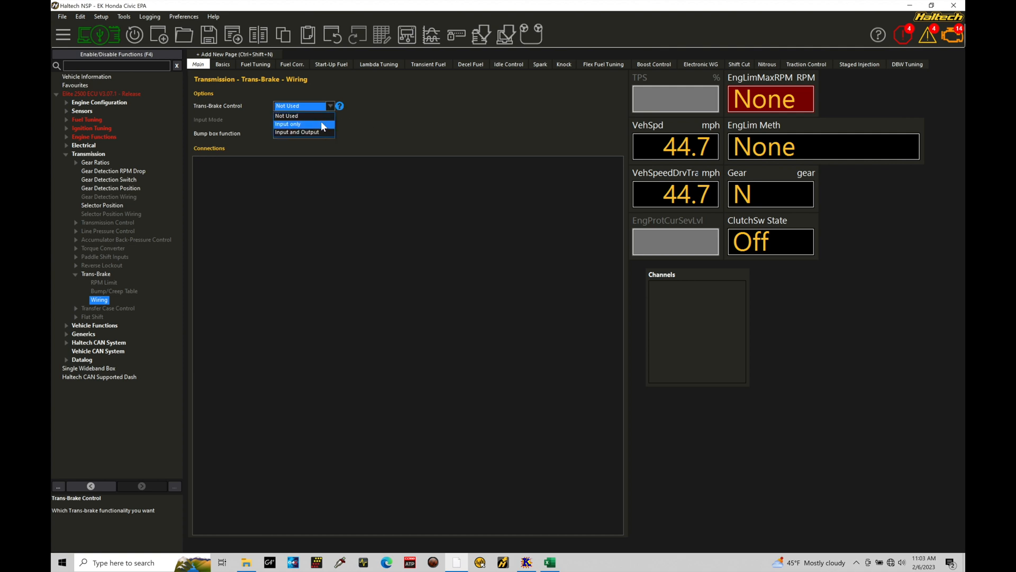
mouse_move(323, 132)
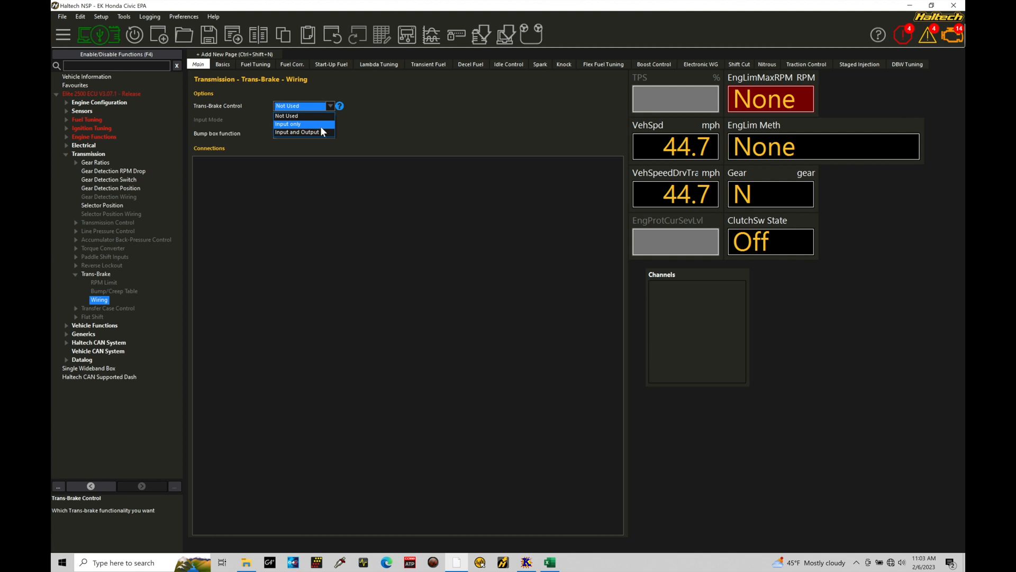
mouse_move(322, 136)
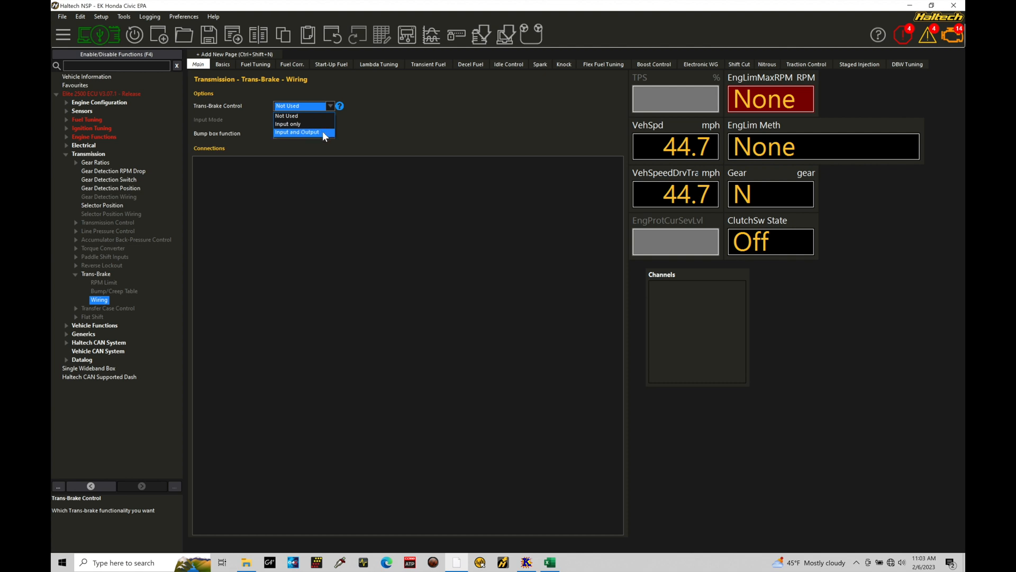
mouse_move(323, 127)
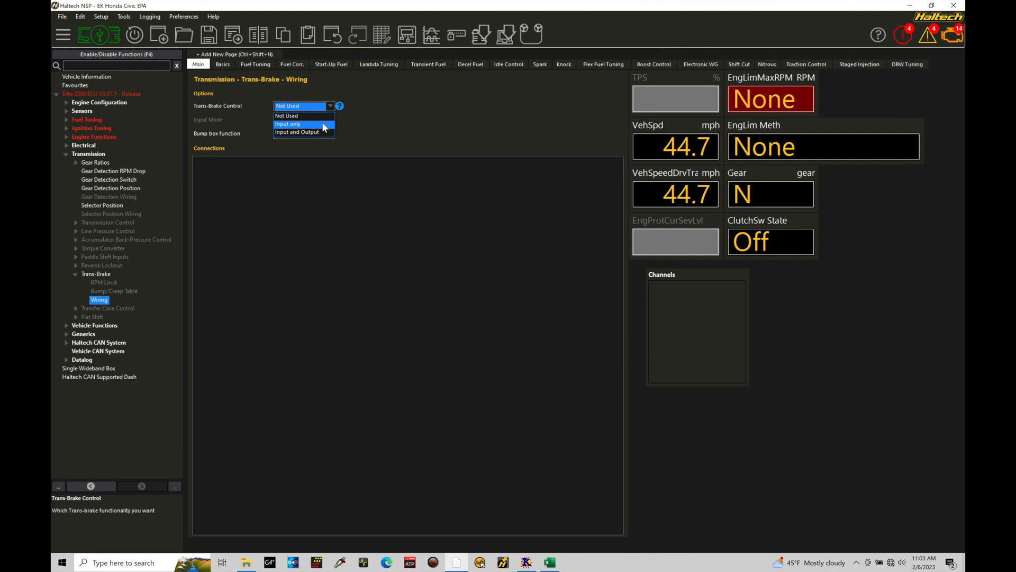
- Set Trans-Brake Control to Input only, check the 4000 RPM limit, and return to Wiring
left_click(287, 123)
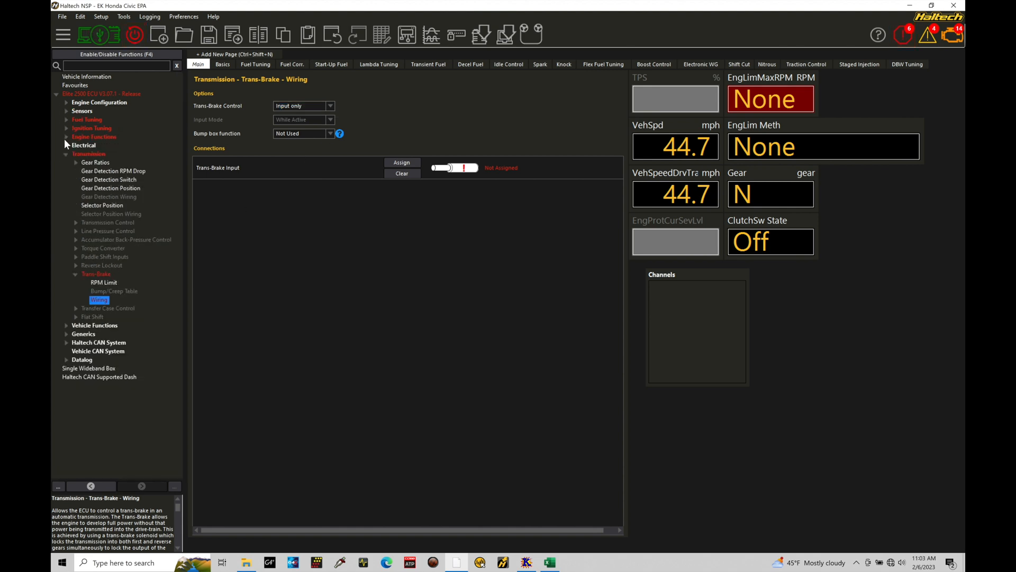
left_click(97, 274)
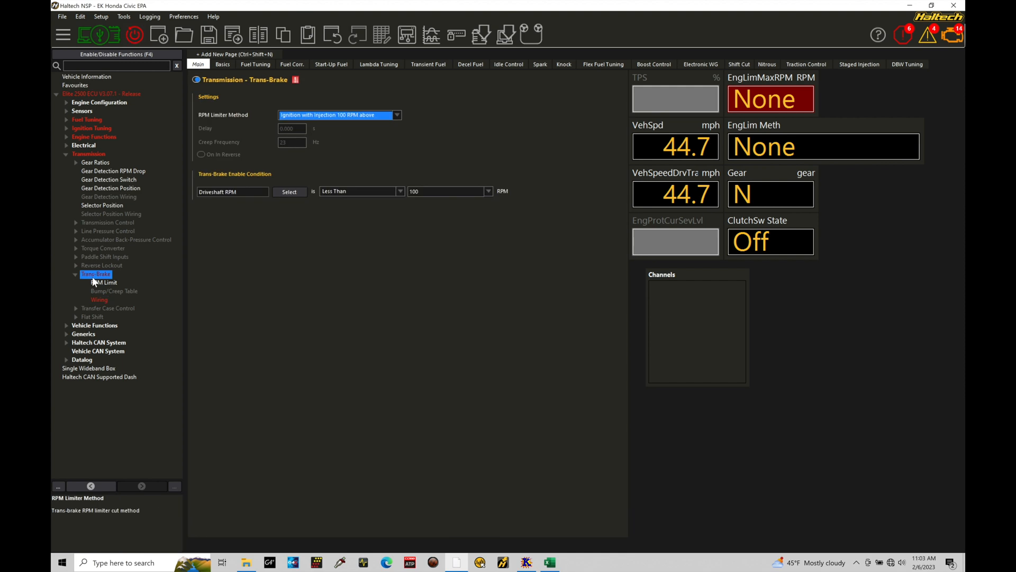
mouse_move(233, 132)
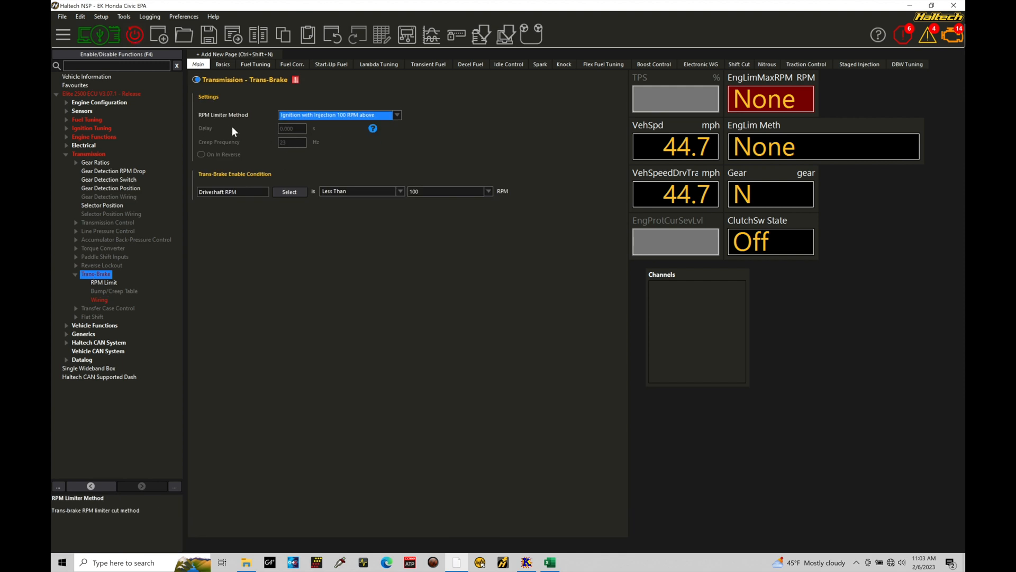
left_click(104, 282)
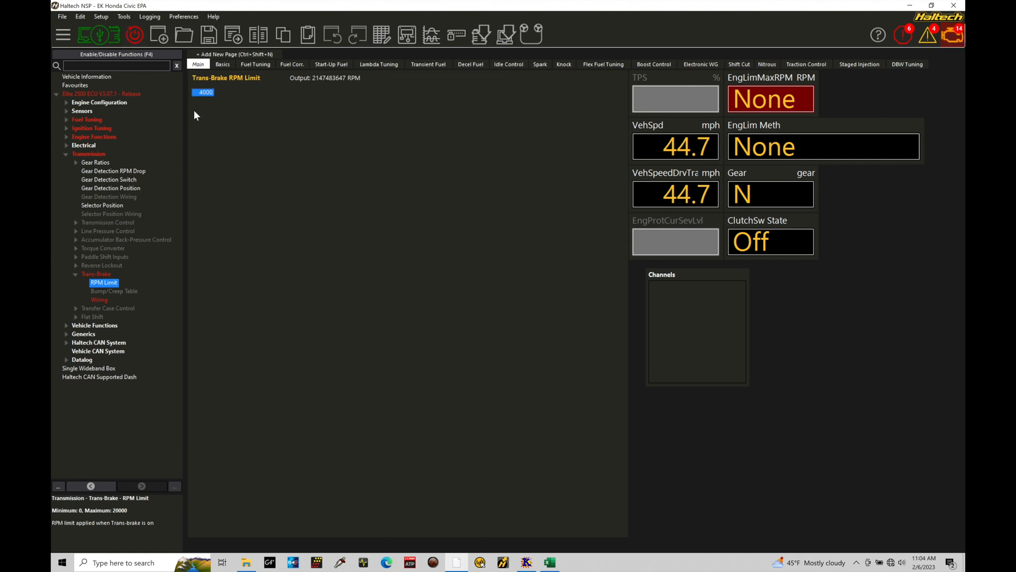
mouse_move(202, 197)
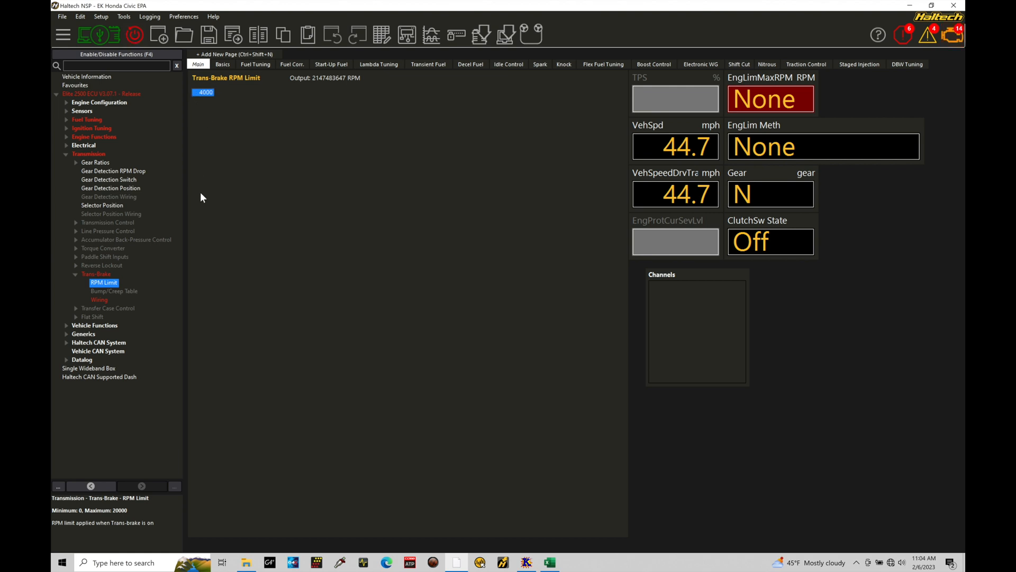
mouse_move(222, 153)
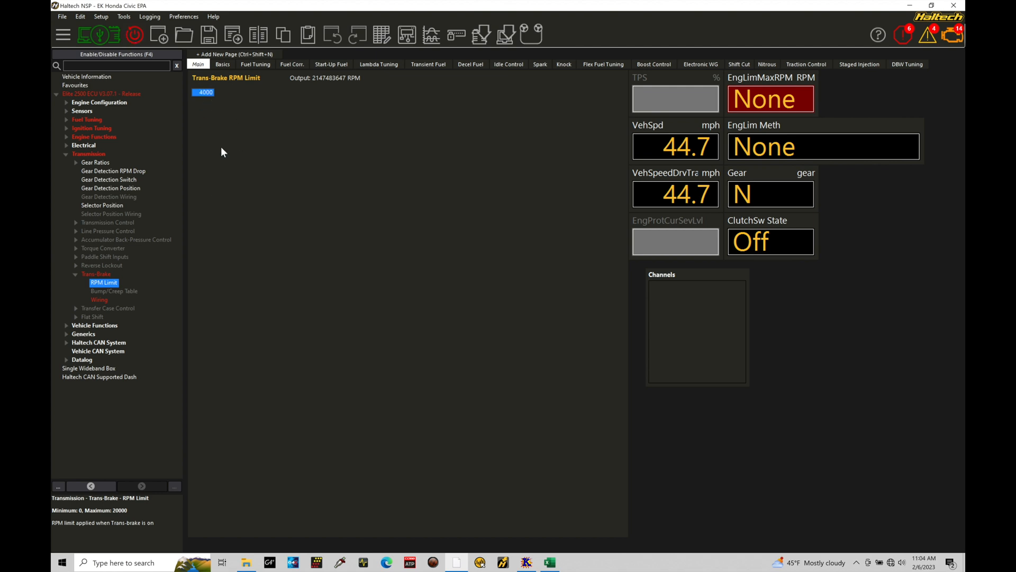
mouse_move(211, 106)
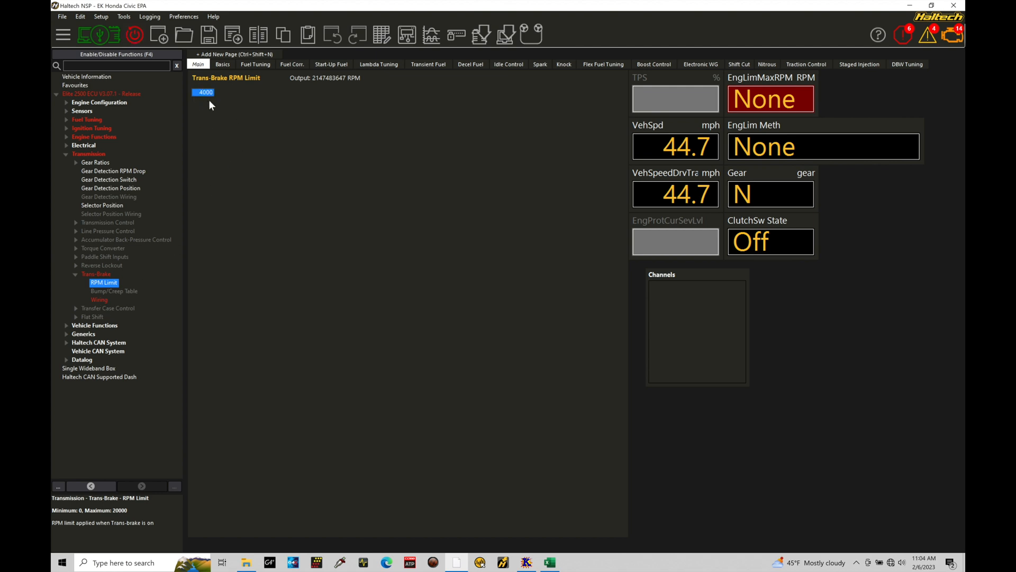
left_click(100, 300)
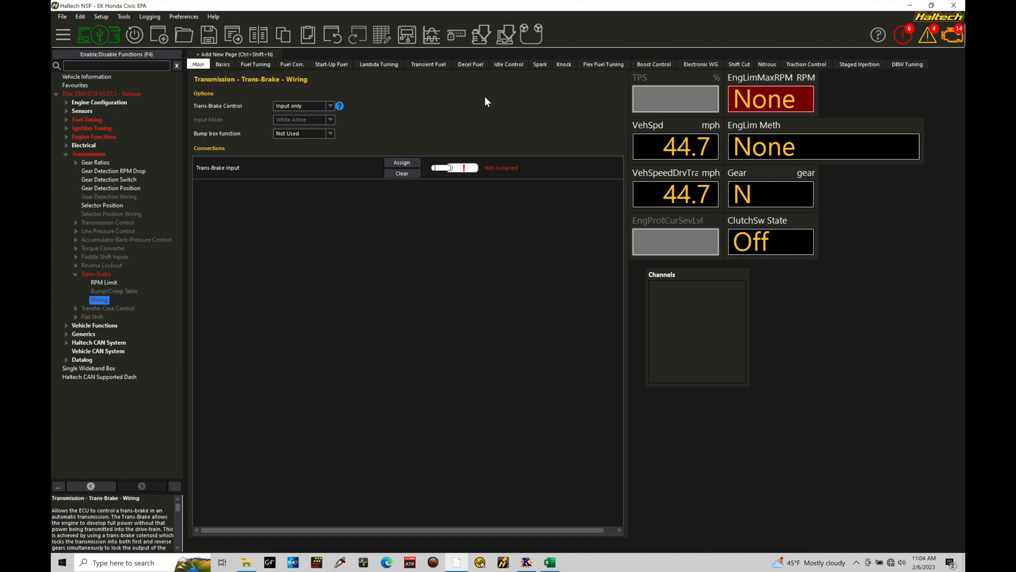
mouse_move(235, 183)
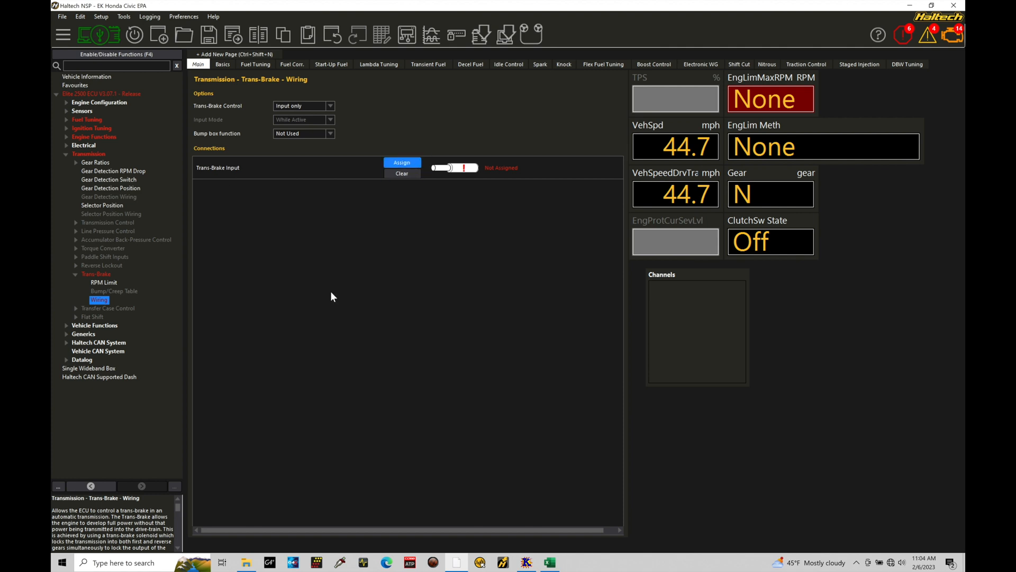
- Assign AVI5 as the Trans-Brake Input connection, giving 2.00 V on and 1.00 V off defaults
left_click(402, 163)
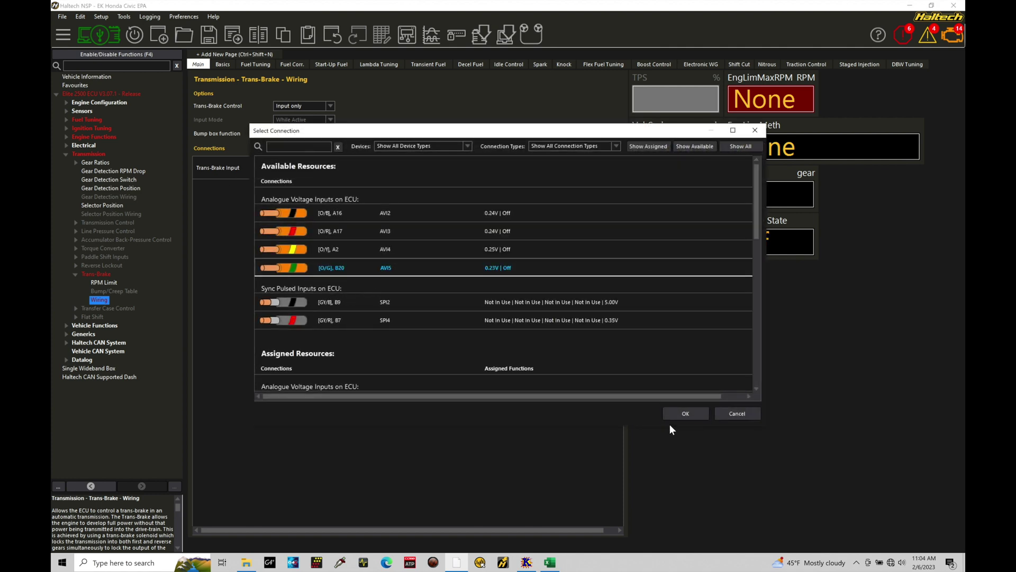
left_click(686, 413)
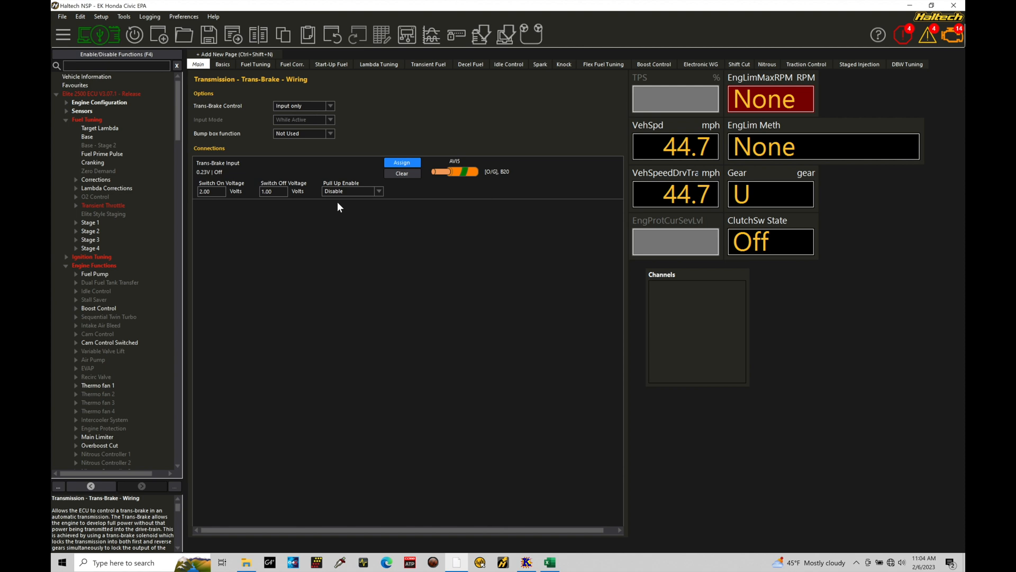
mouse_move(344, 211)
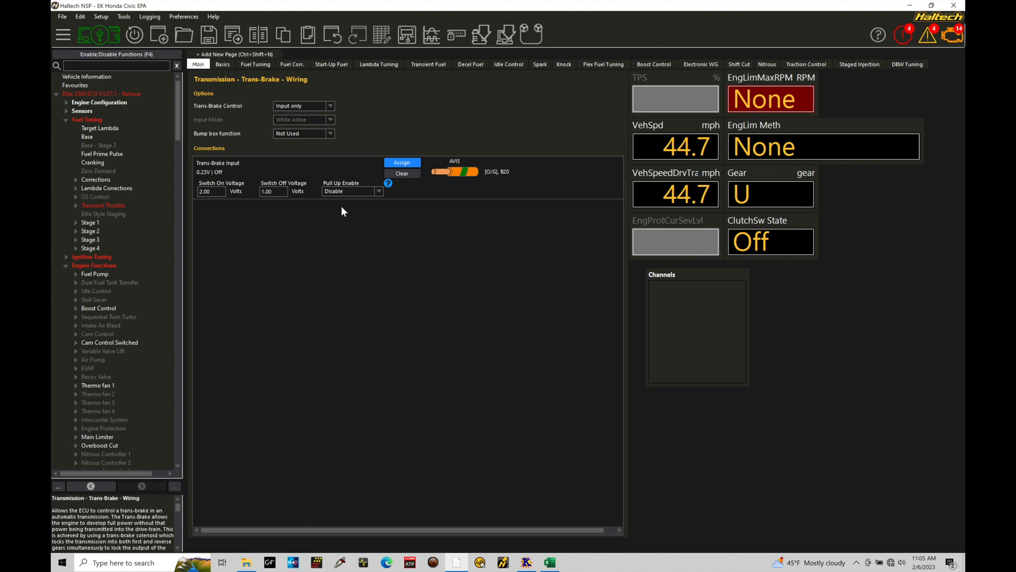
mouse_move(280, 234)
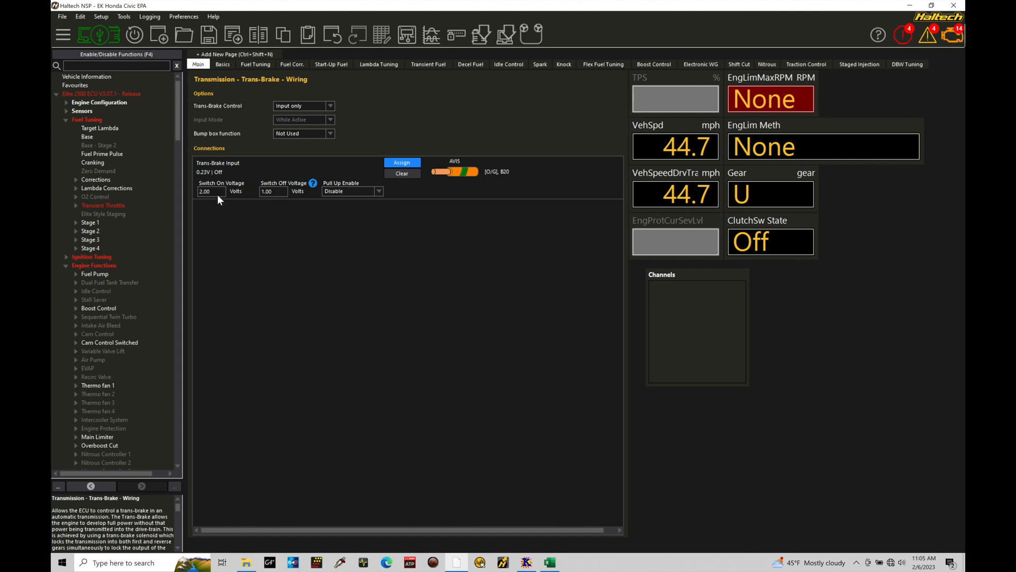
mouse_move(419, 201)
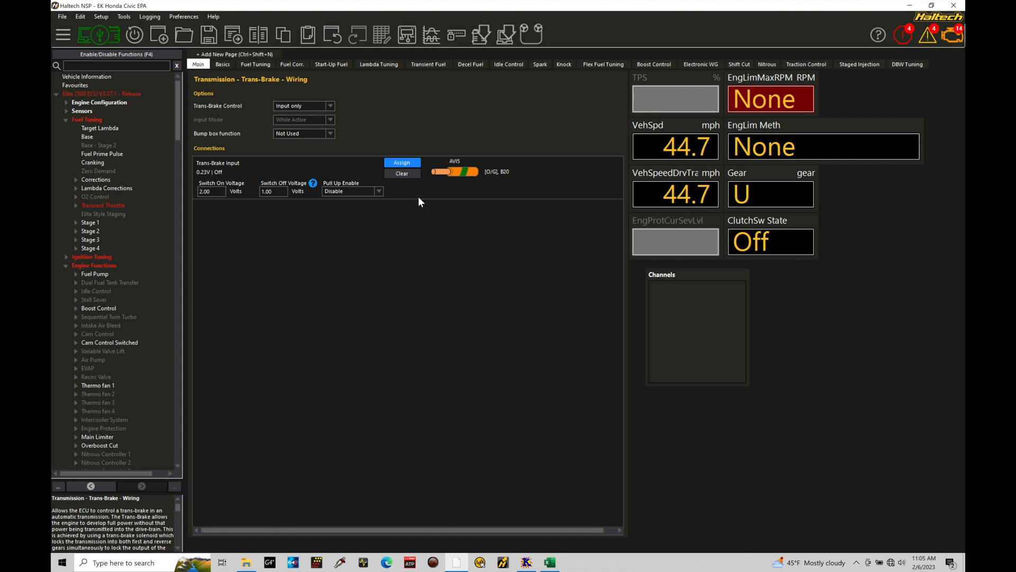
mouse_move(299, 205)
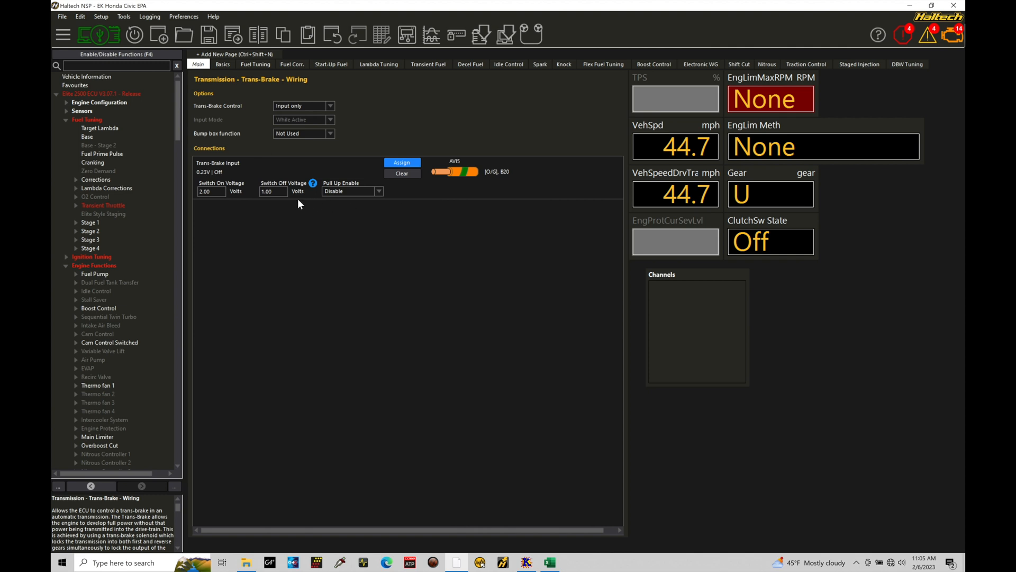
mouse_move(280, 202)
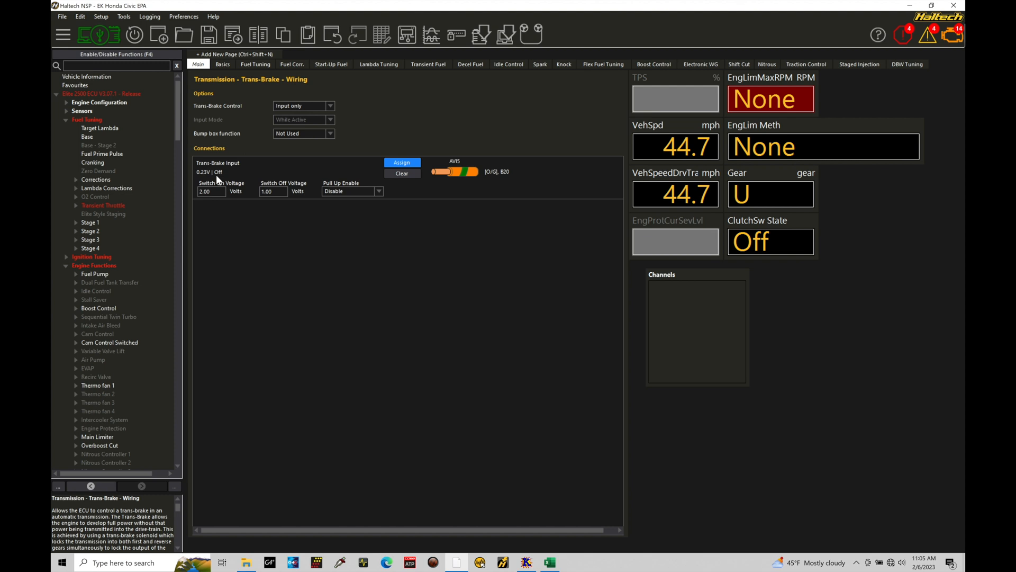
mouse_move(444, 188)
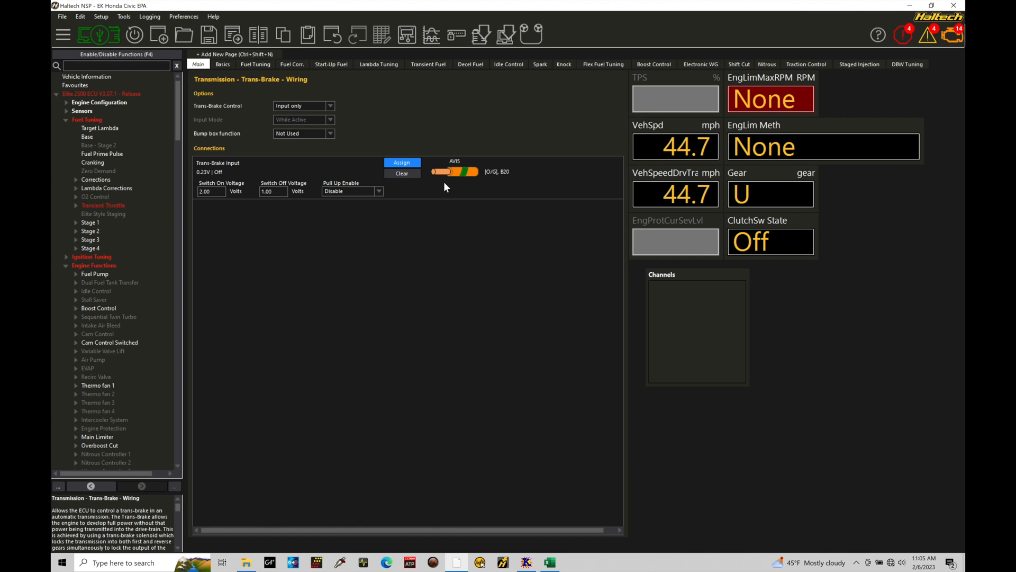
mouse_move(242, 201)
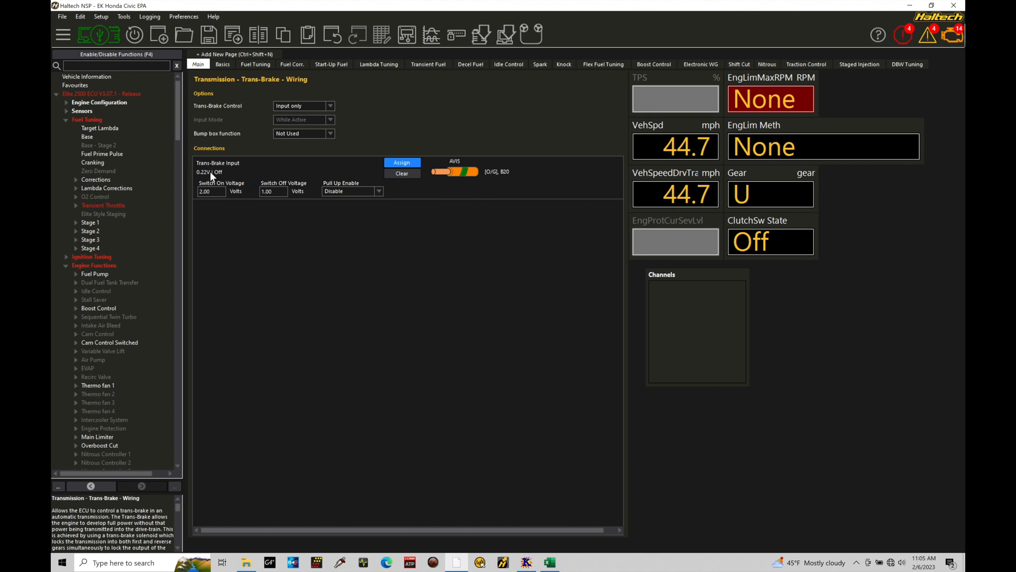
- Set the trans-brake input switch-on voltage to 1.00 and switch-off voltage to 0.50
left_click(205, 190)
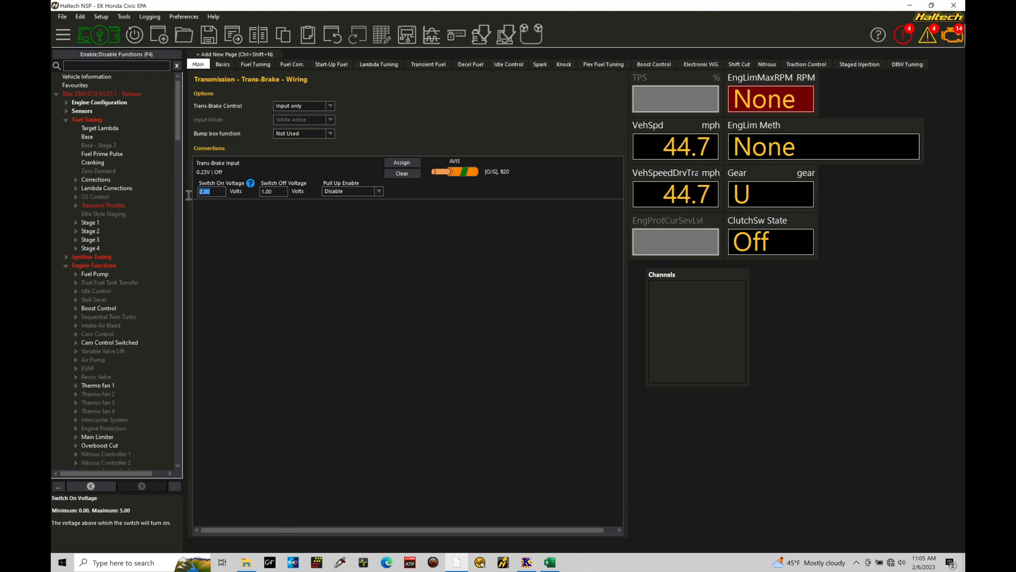
left_click(273, 190)
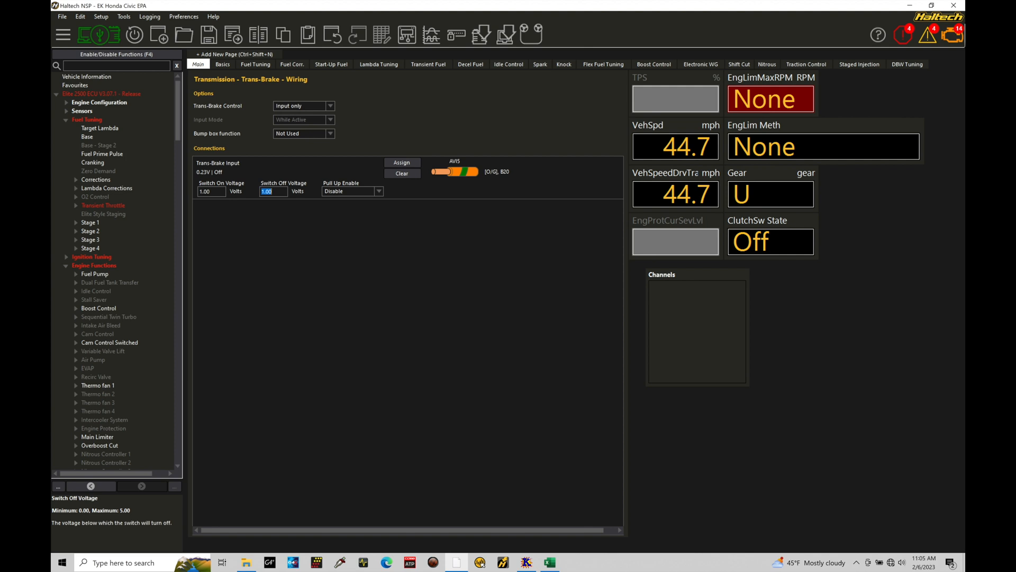
type("0.5")
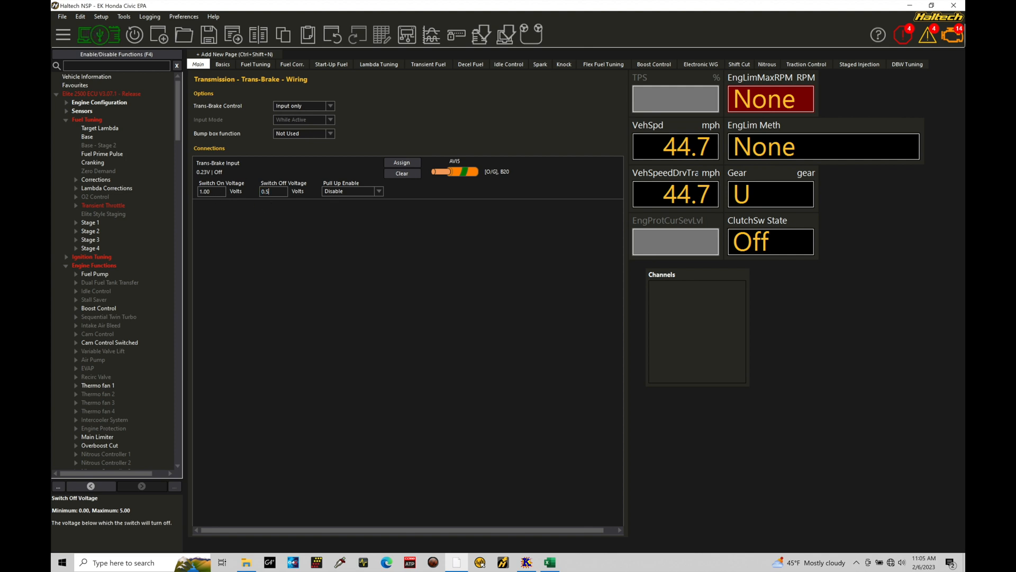
left_click(347, 190)
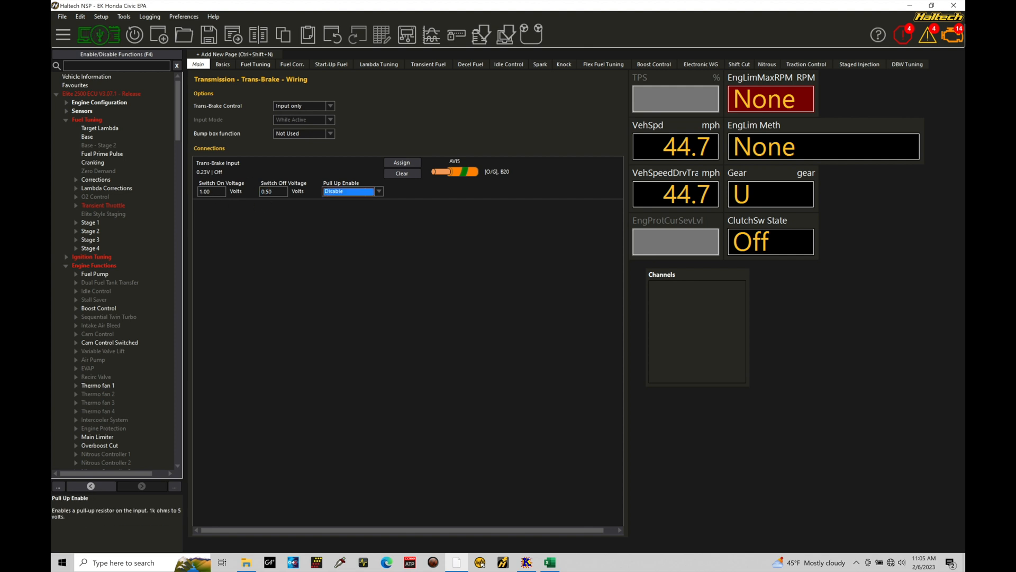